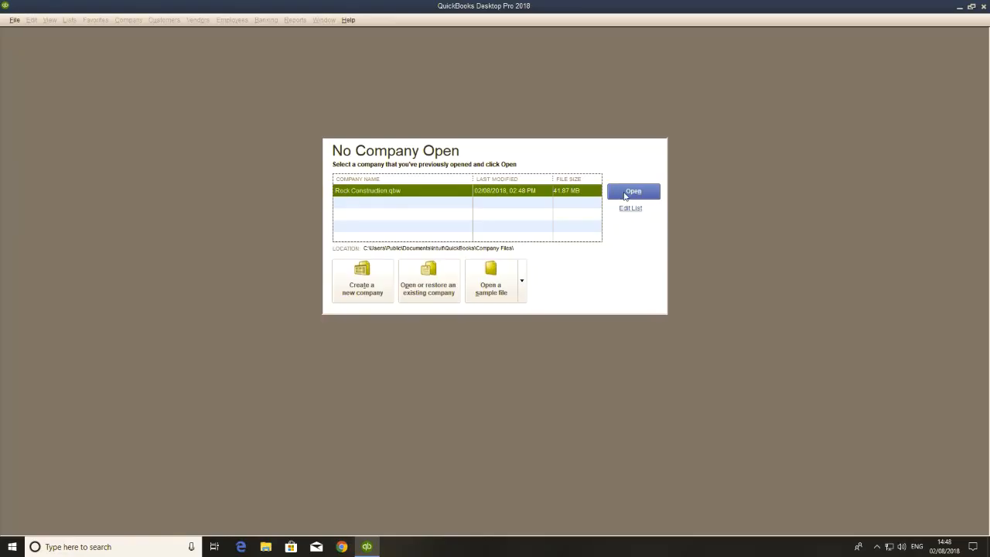
pyautogui.moveTo(482, 193)
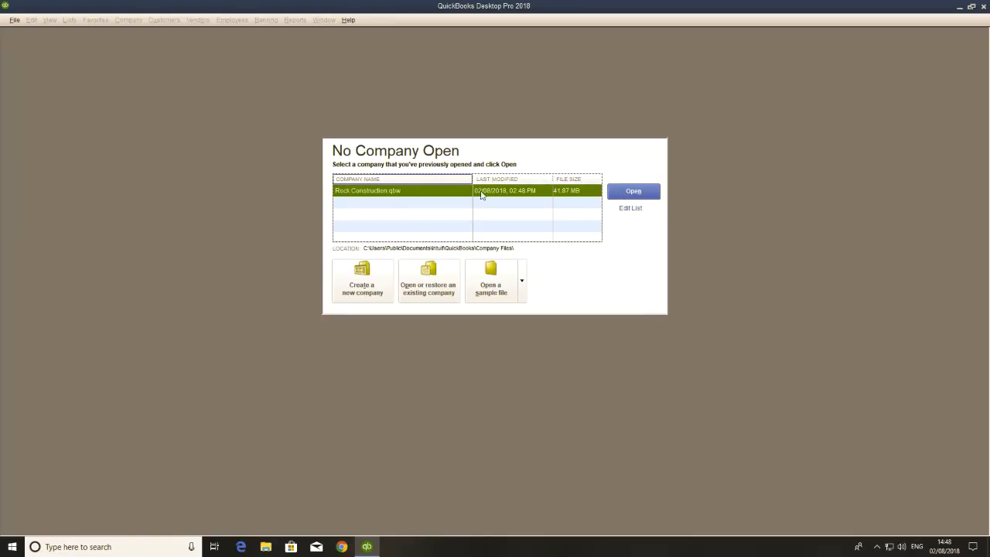
# Choose Host Multi-User Access from the File > Utilities menu.
pyautogui.click(14, 18)
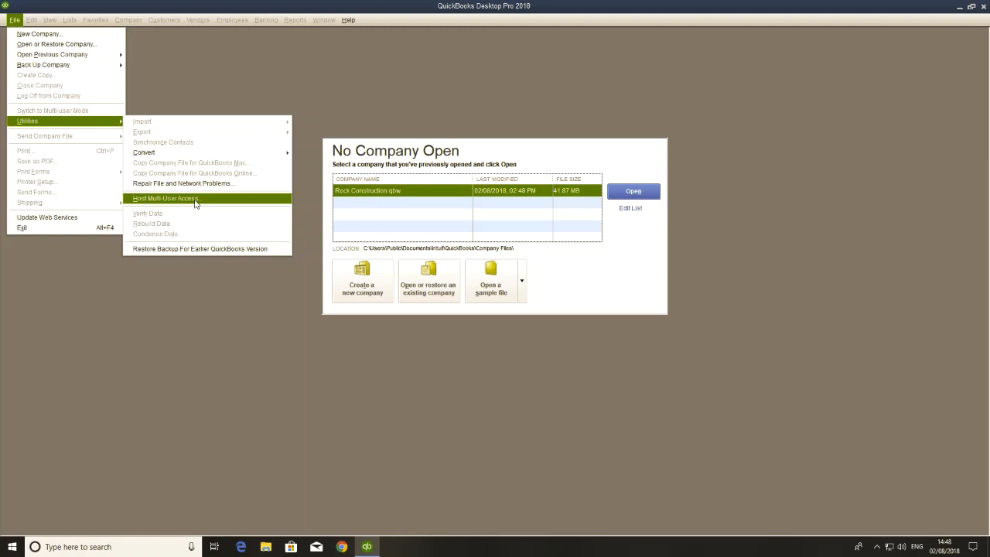
pyautogui.click(164, 198)
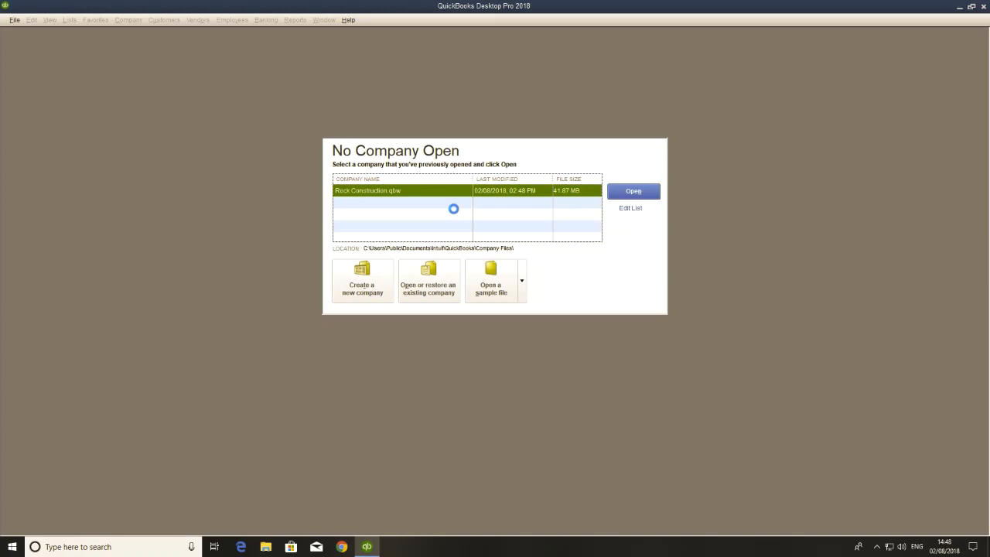
# Continue through Administrator Permissions Needed and confirm hosting until the file is set up for multiple users.
pyautogui.click(633, 192)
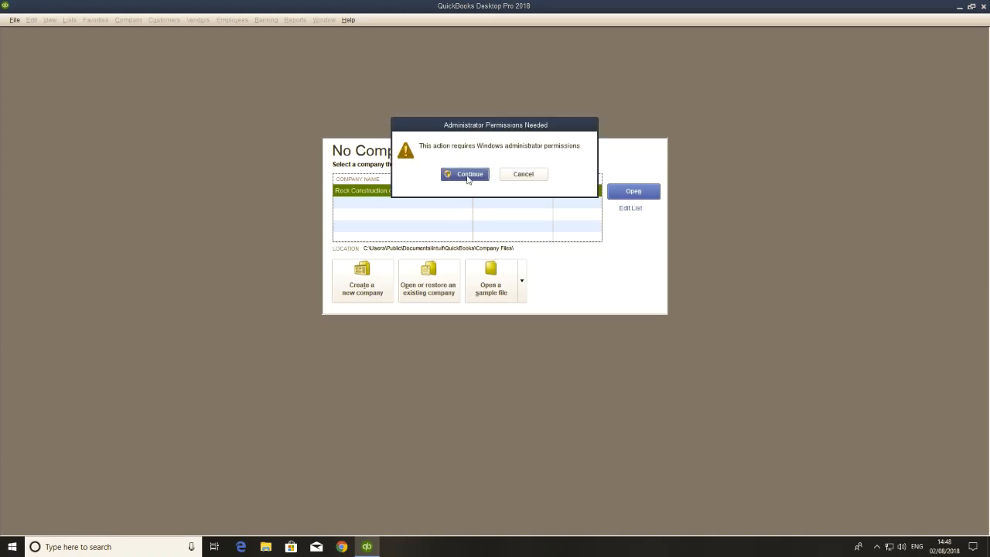
pyautogui.click(465, 173)
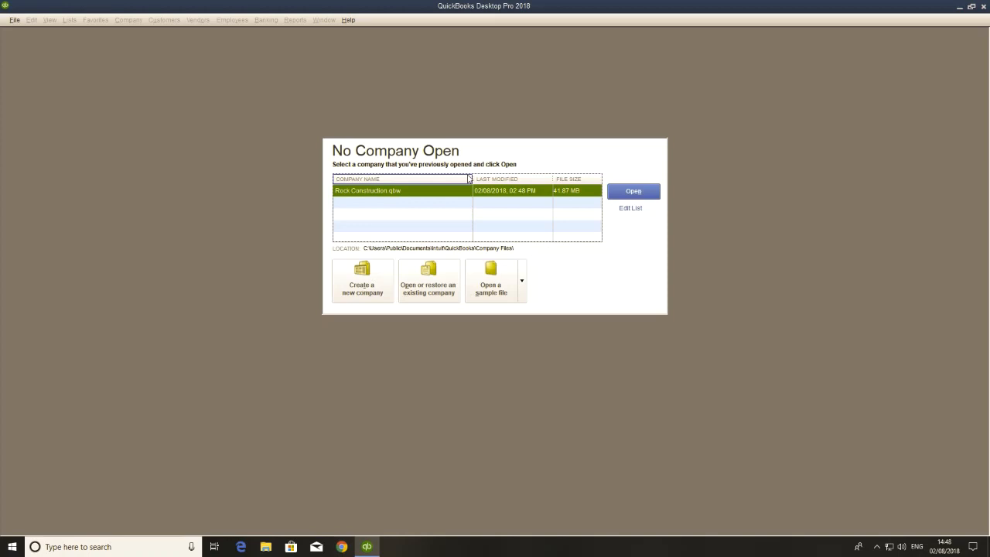
pyautogui.click(632, 192)
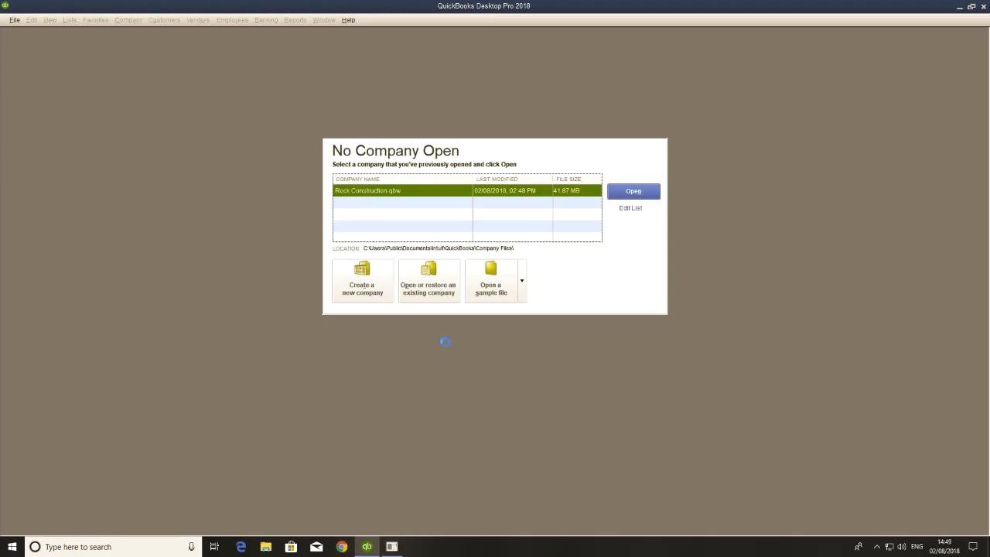
pyautogui.click(633, 192)
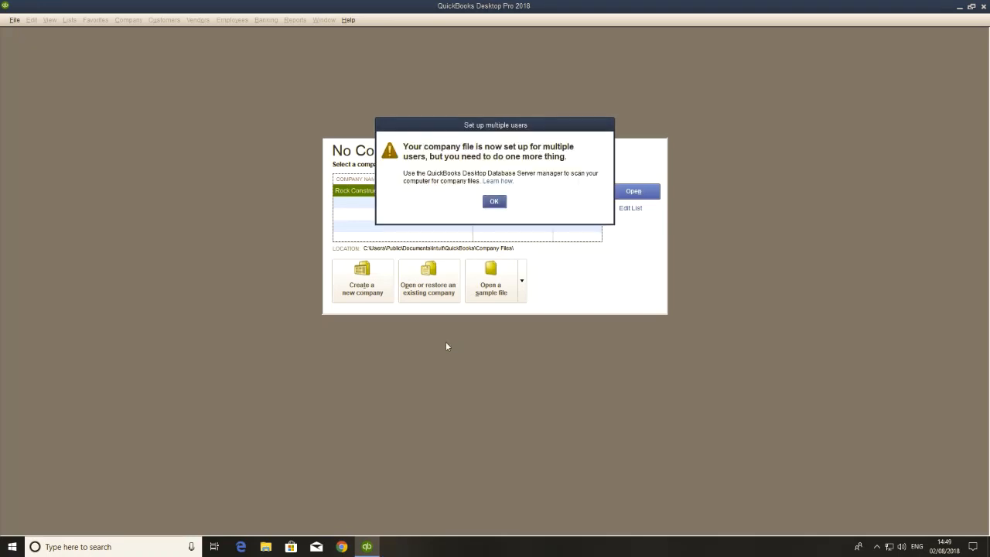
pyautogui.moveTo(606, 87)
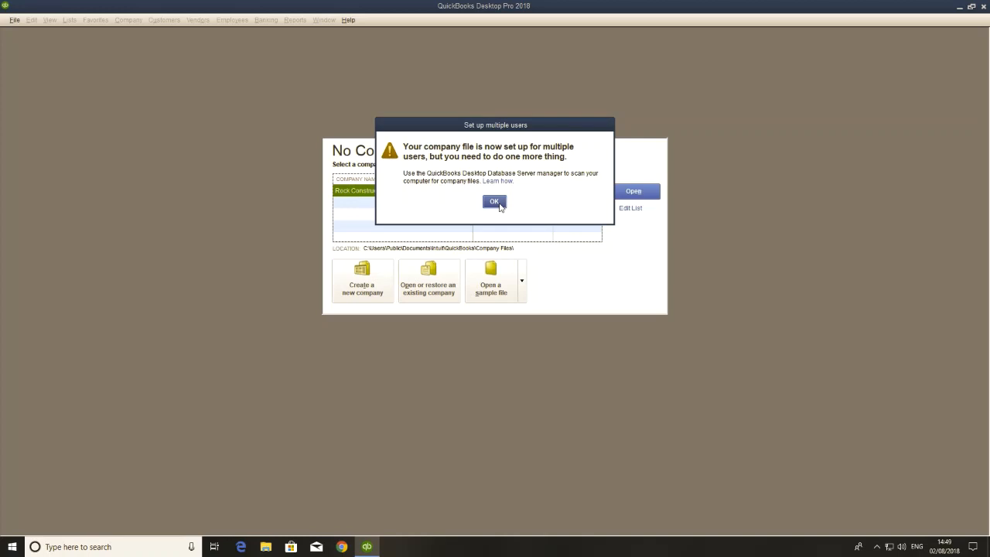
# Acknowledge the multi-user message and search Start for 'database' to launch Database Server Manager.
pyautogui.click(495, 201)
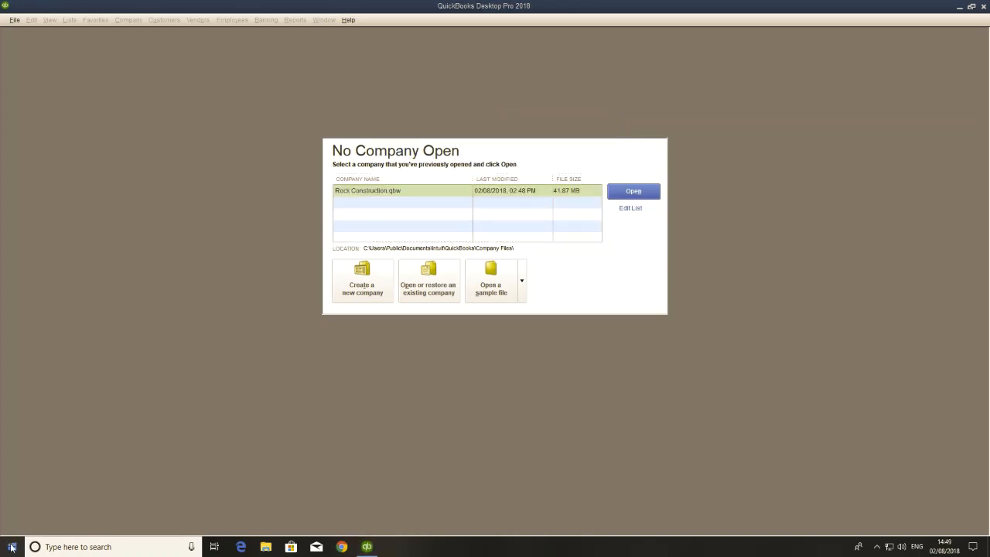
pyautogui.click(12, 547)
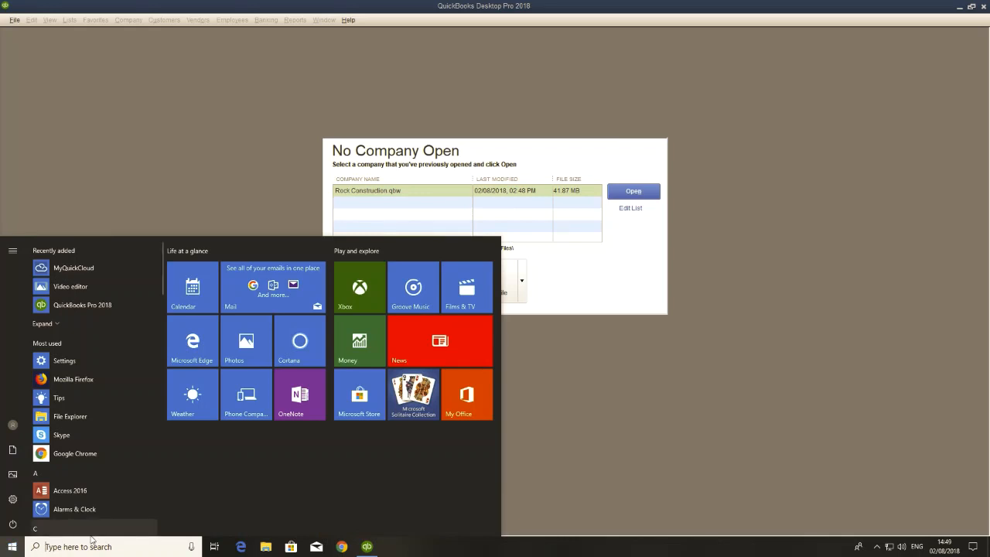
pyautogui.write('database')
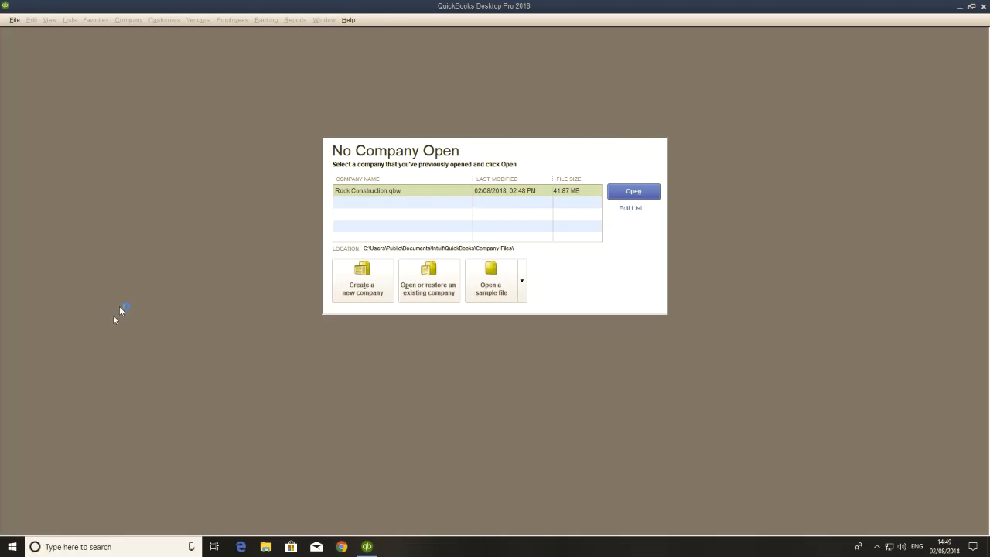
pyautogui.moveTo(485, 362)
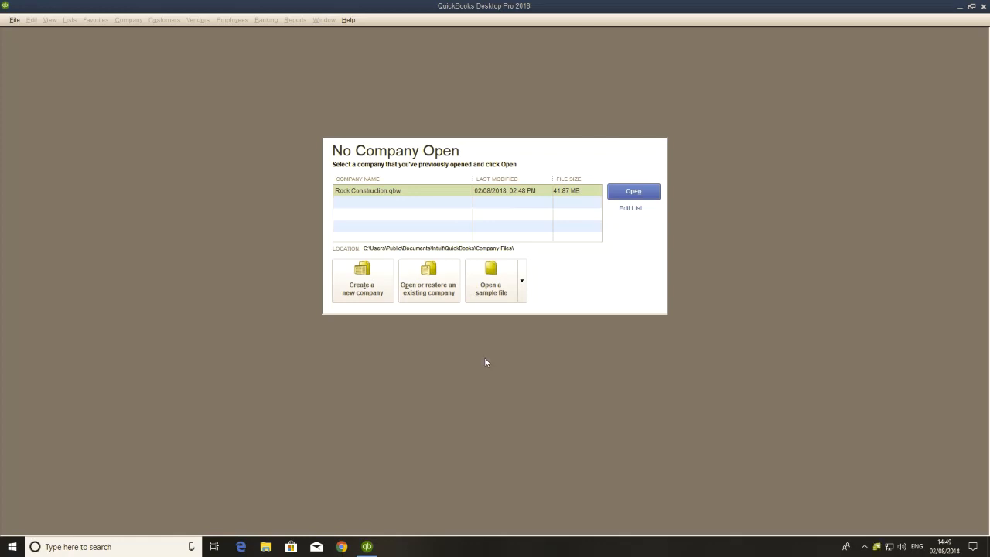
pyautogui.moveTo(529, 334)
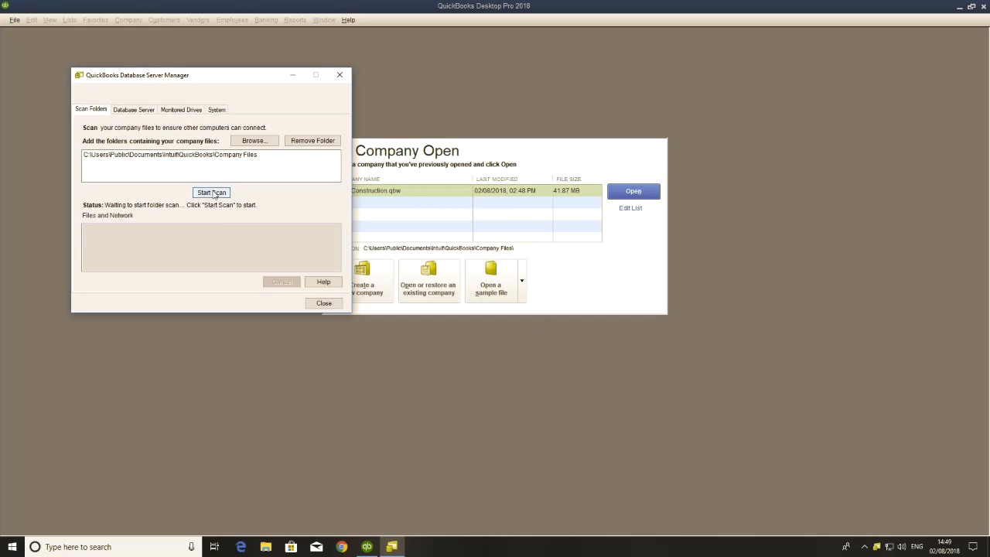
pyautogui.moveTo(254, 139)
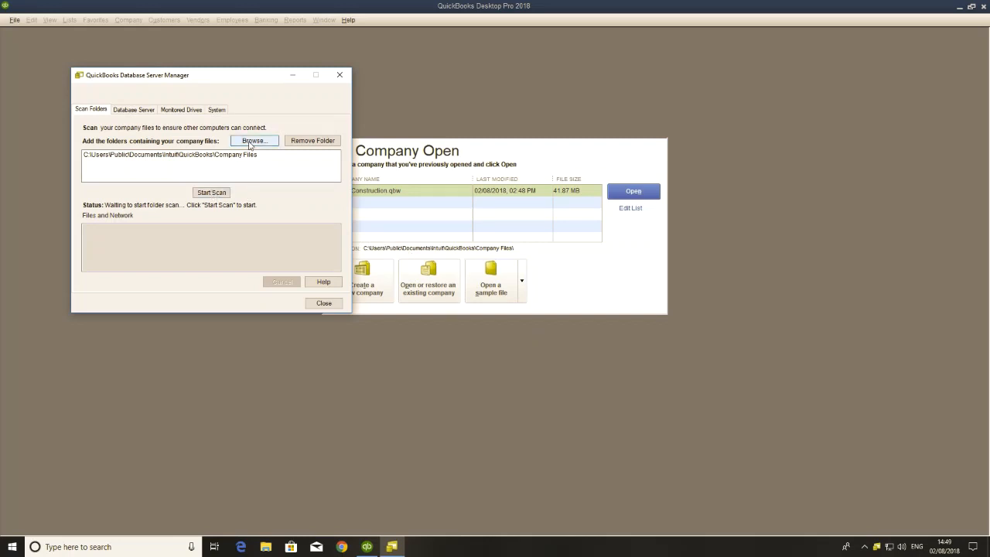
# Browse to C:\Users\Public\Public Documents\Intuit\QuickBooks\Company Files as the scan folder.
pyautogui.click(254, 139)
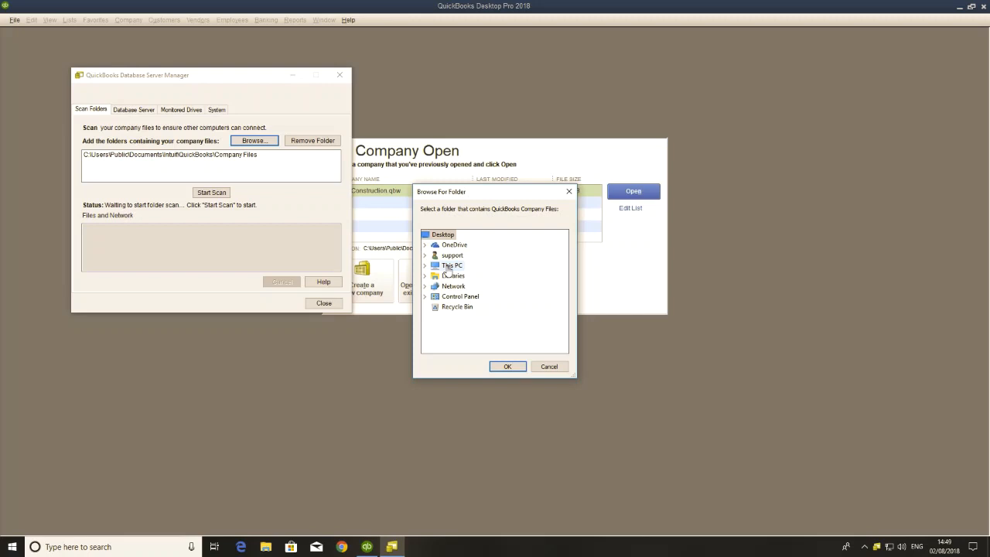
pyautogui.click(436, 266)
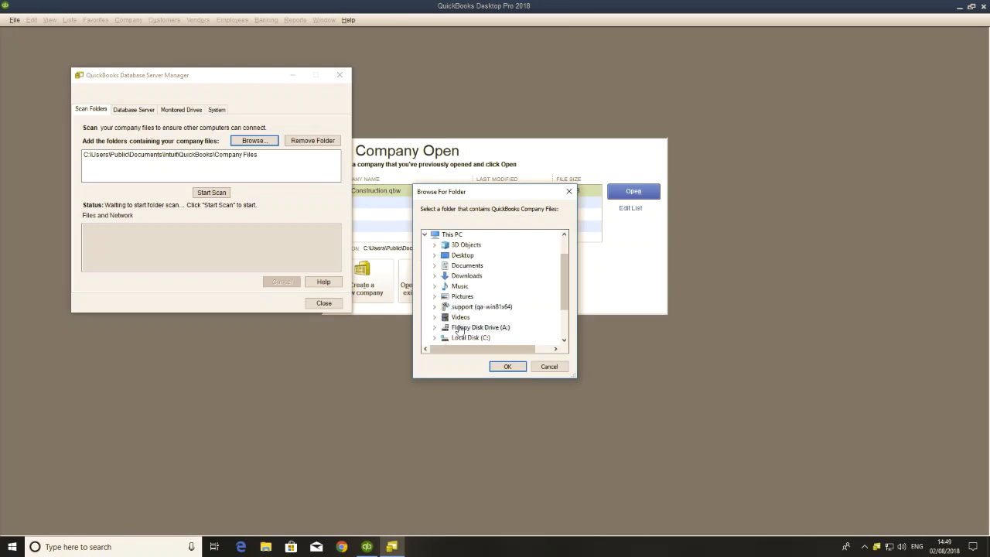
pyautogui.click(435, 337)
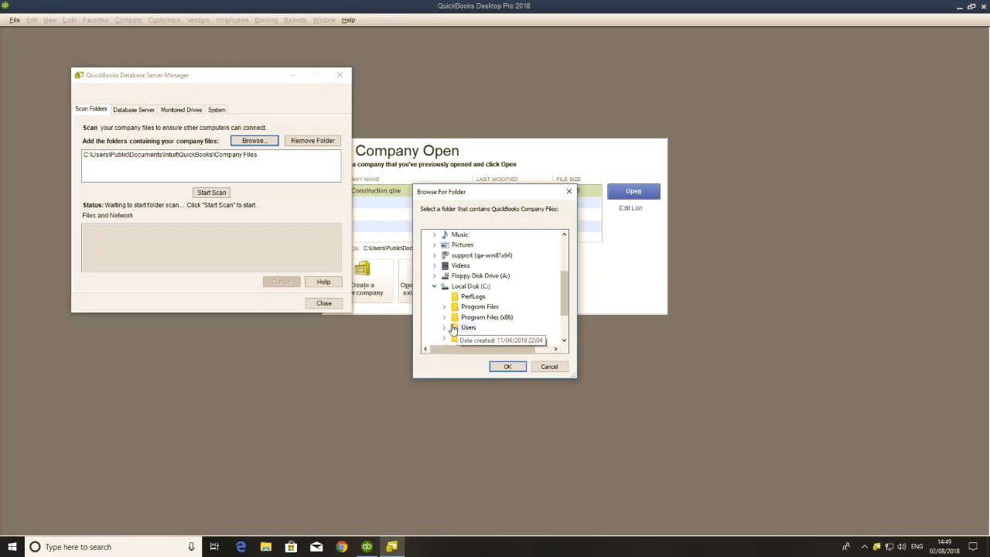
pyautogui.click(444, 328)
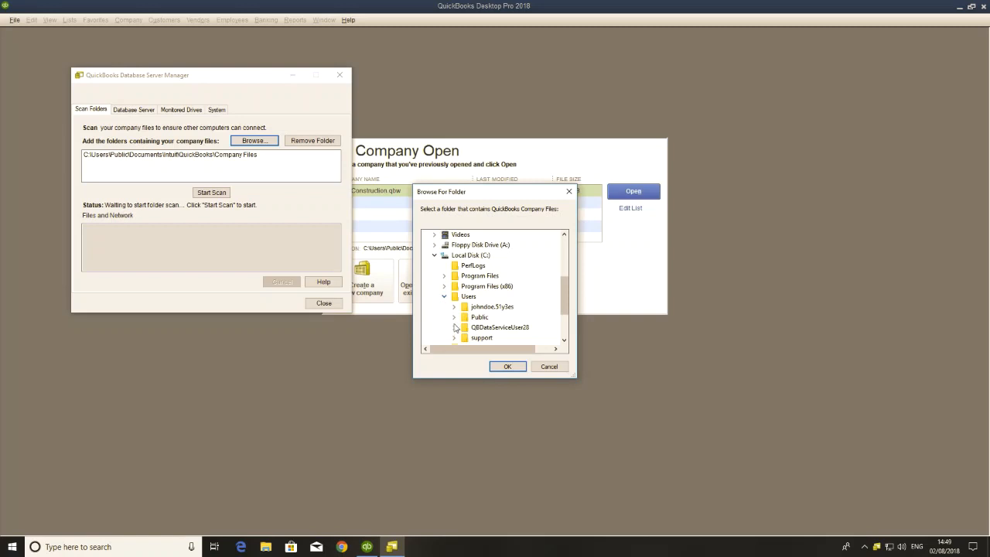
pyautogui.click(455, 315)
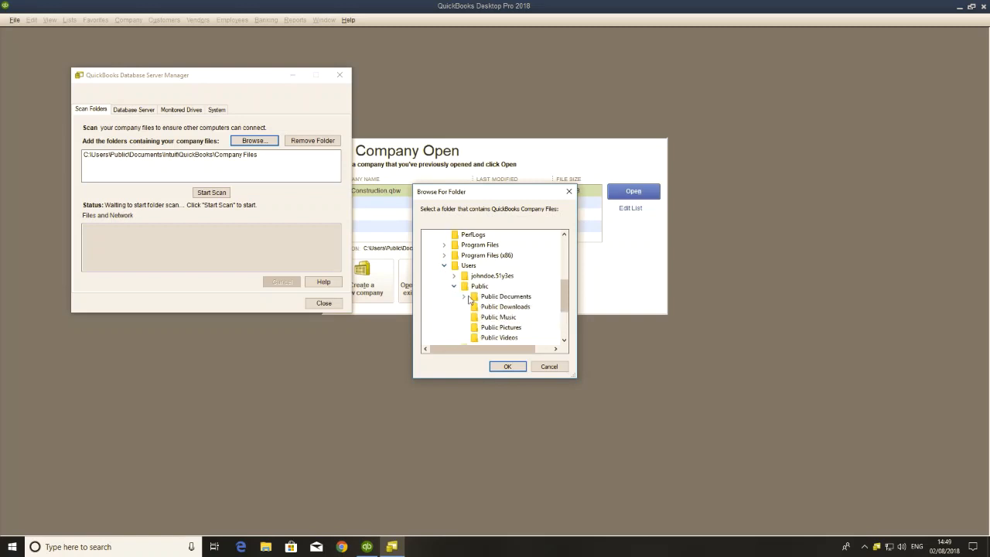
pyautogui.click(464, 297)
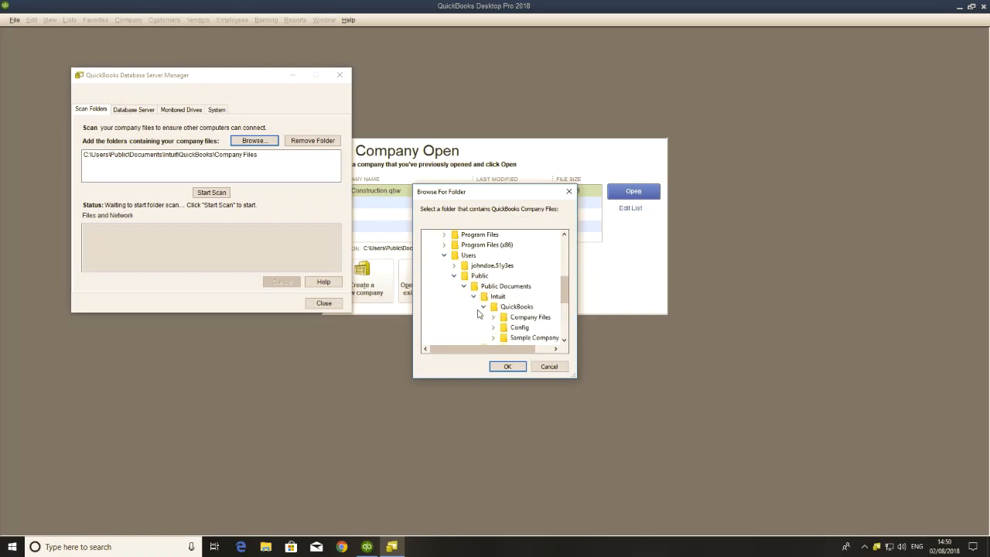
pyautogui.click(492, 306)
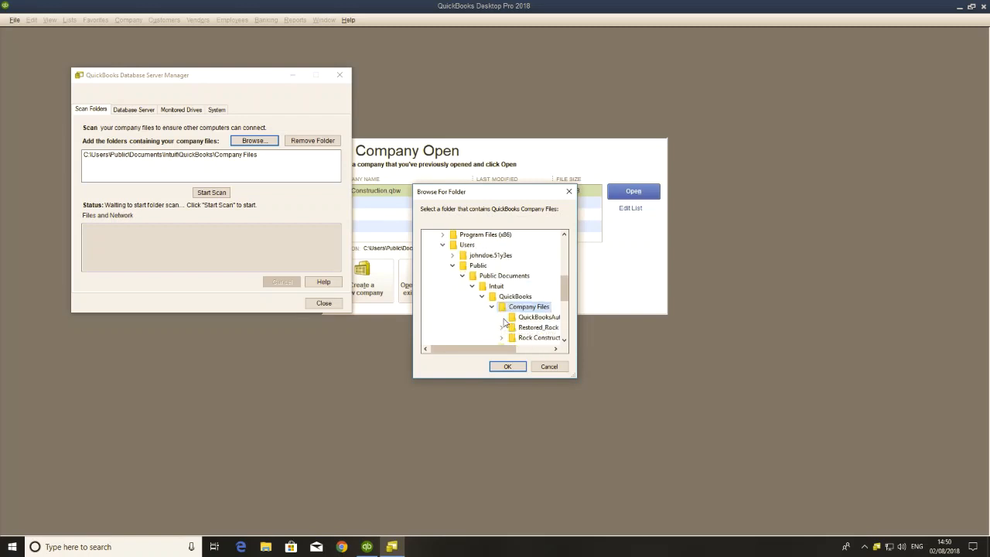
pyautogui.click(508, 365)
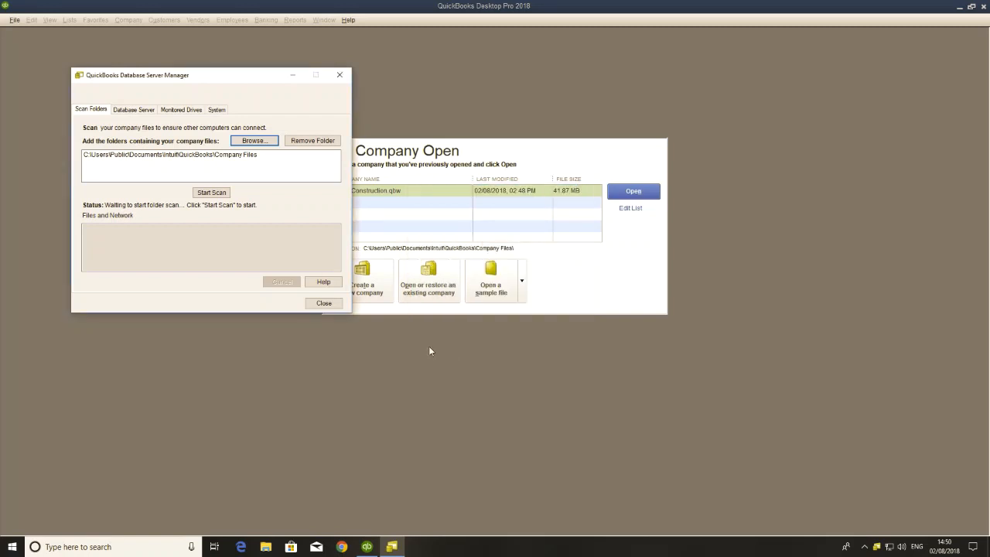
# Run Start Scan on the Company Files folder until completed, then close Database Server Manager.
pyautogui.click(211, 191)
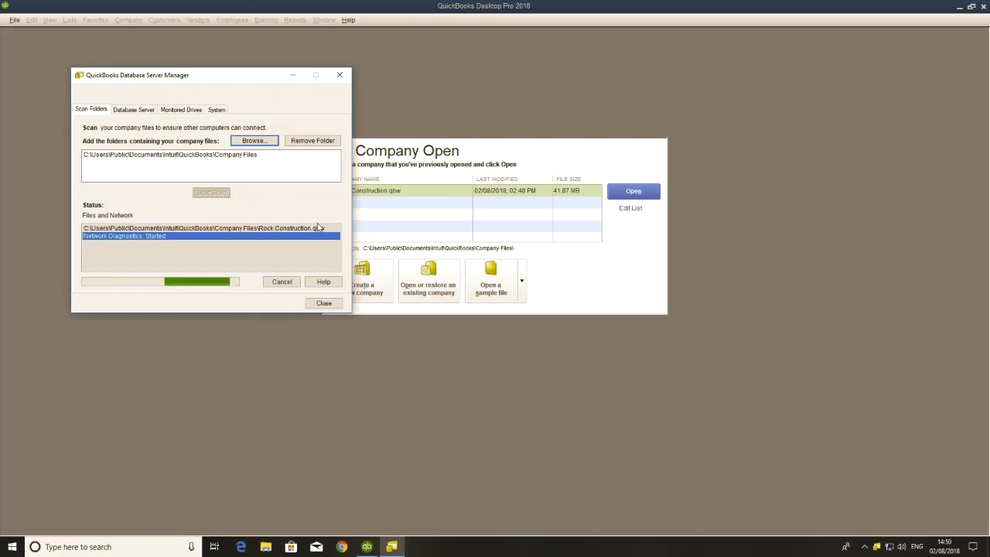
pyautogui.moveTo(317, 206)
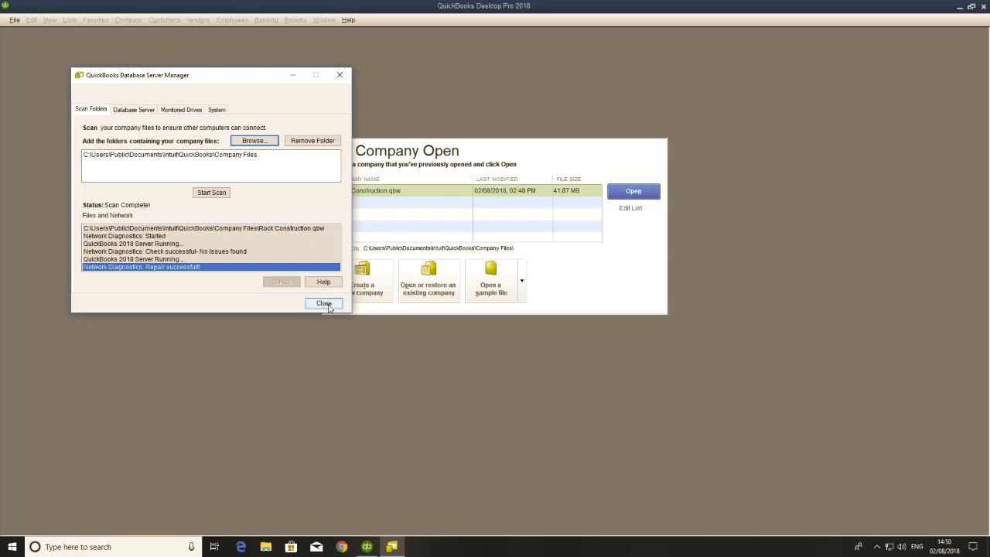
pyautogui.click(323, 301)
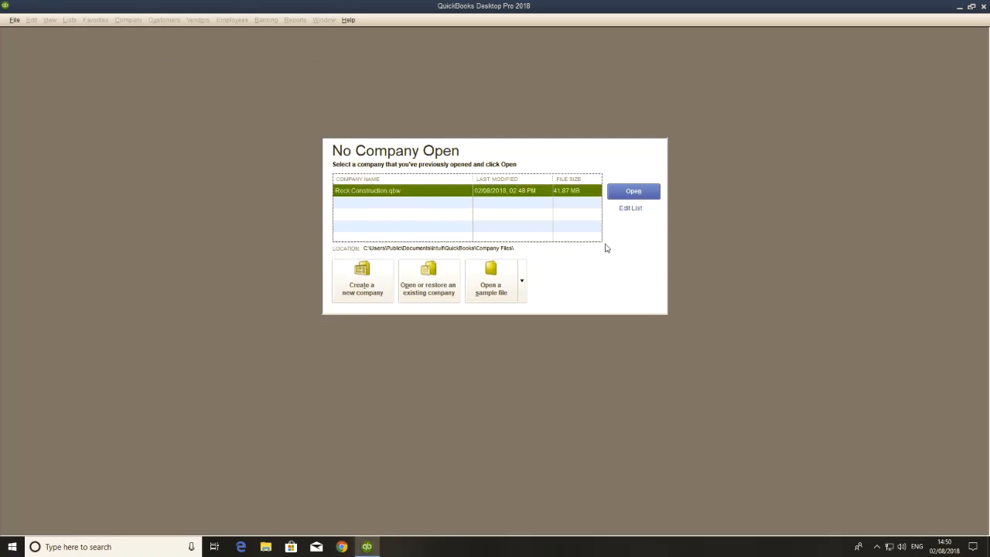
pyautogui.moveTo(622, 249)
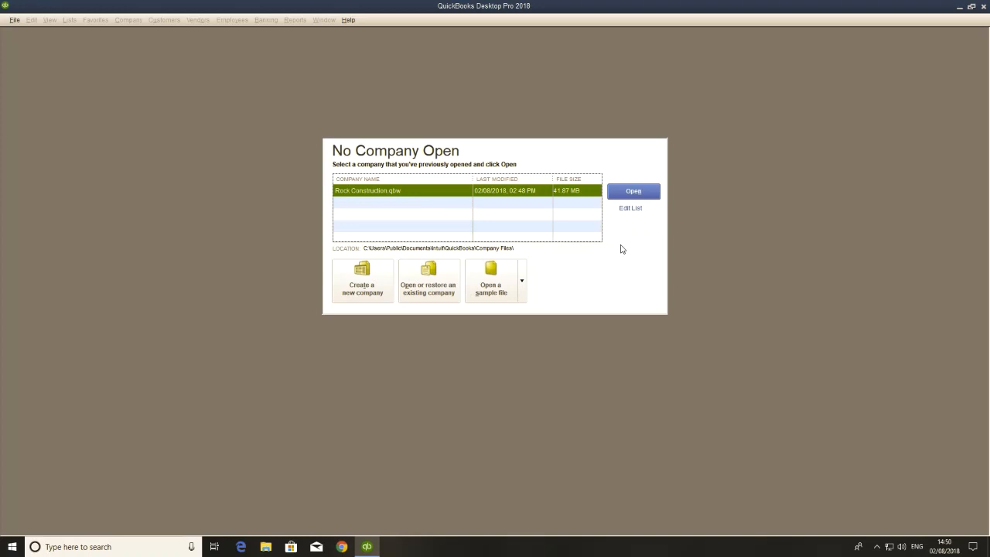
pyautogui.moveTo(632, 191)
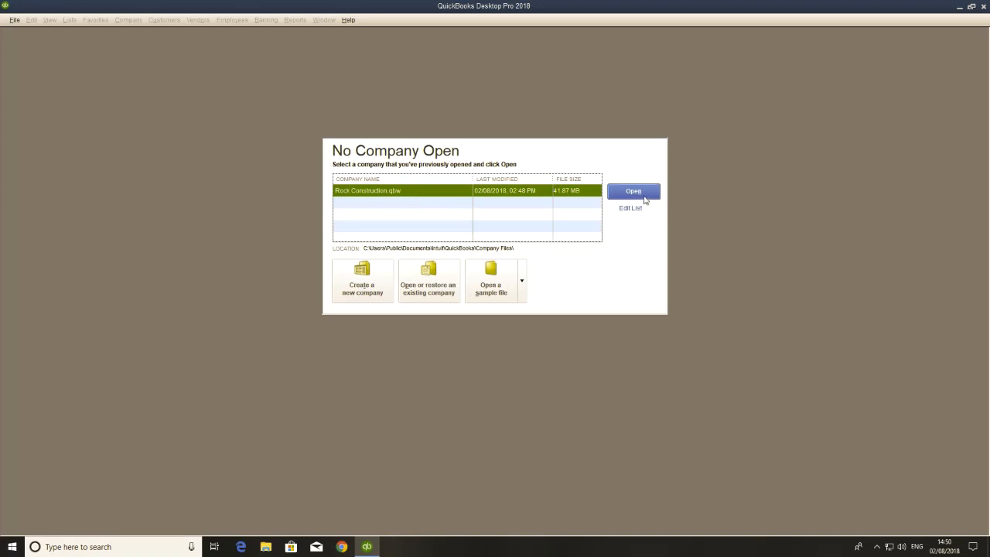